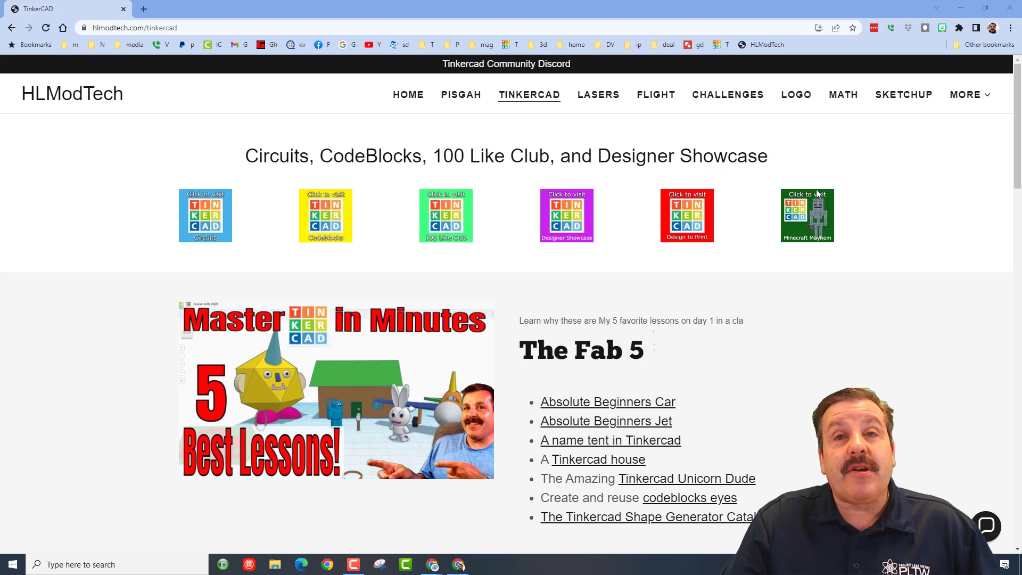
pyautogui.moveTo(1001, 541)
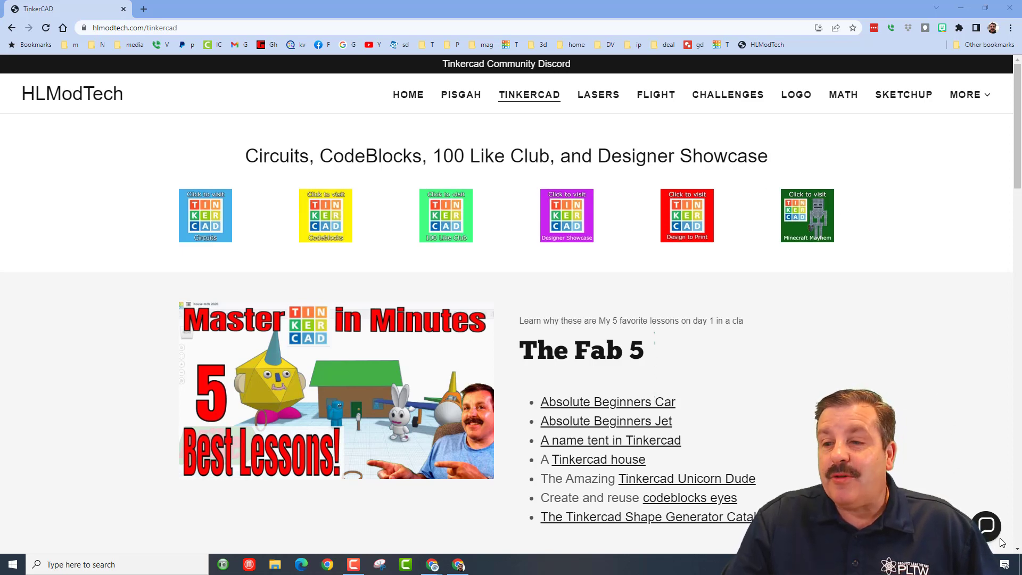
# Paste and load the shared 'microwave - remake' Tinkercad link in a new Chrome tab.
pyautogui.click(987, 526)
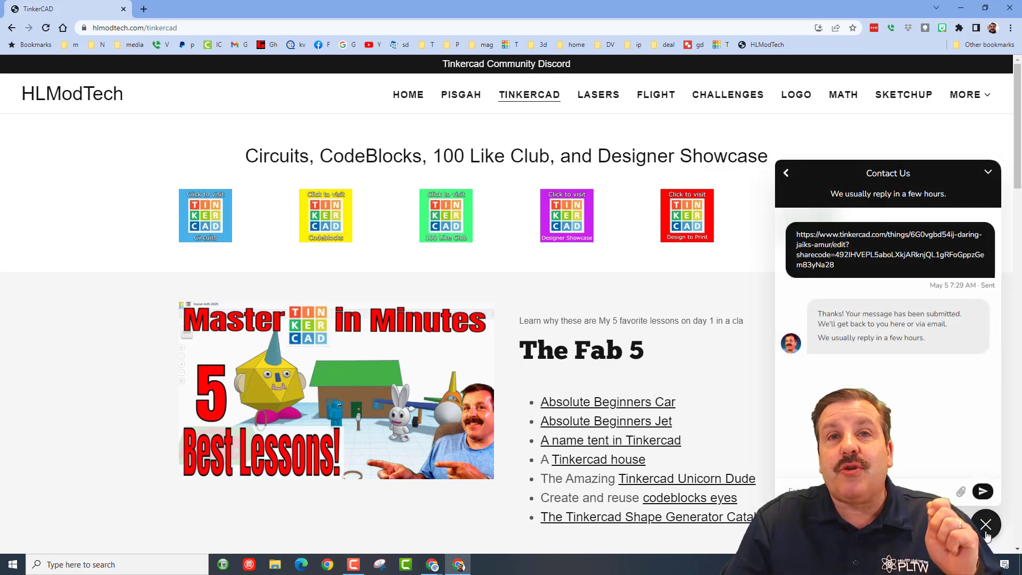
pyautogui.click(985, 524)
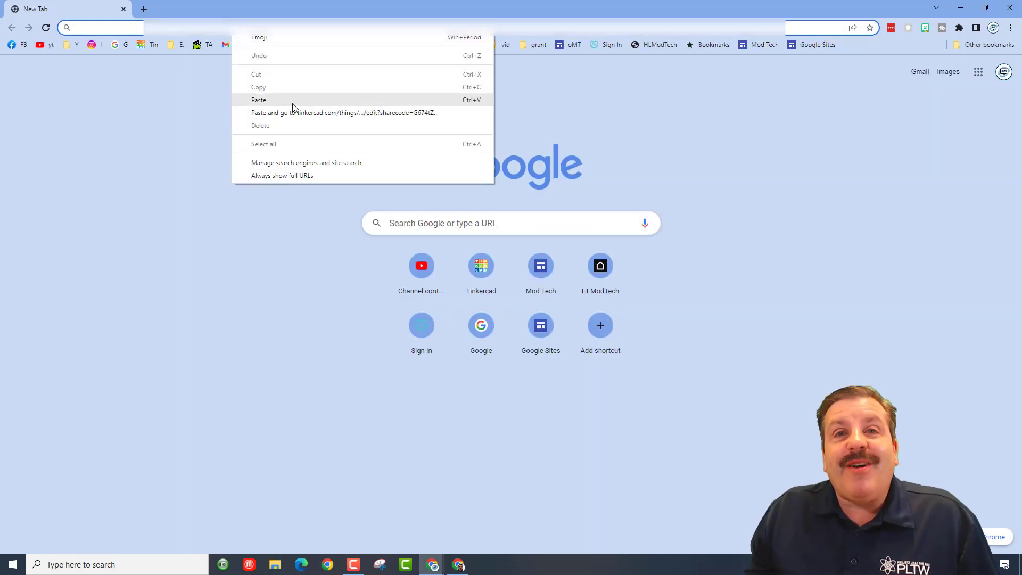
pyautogui.click(345, 112)
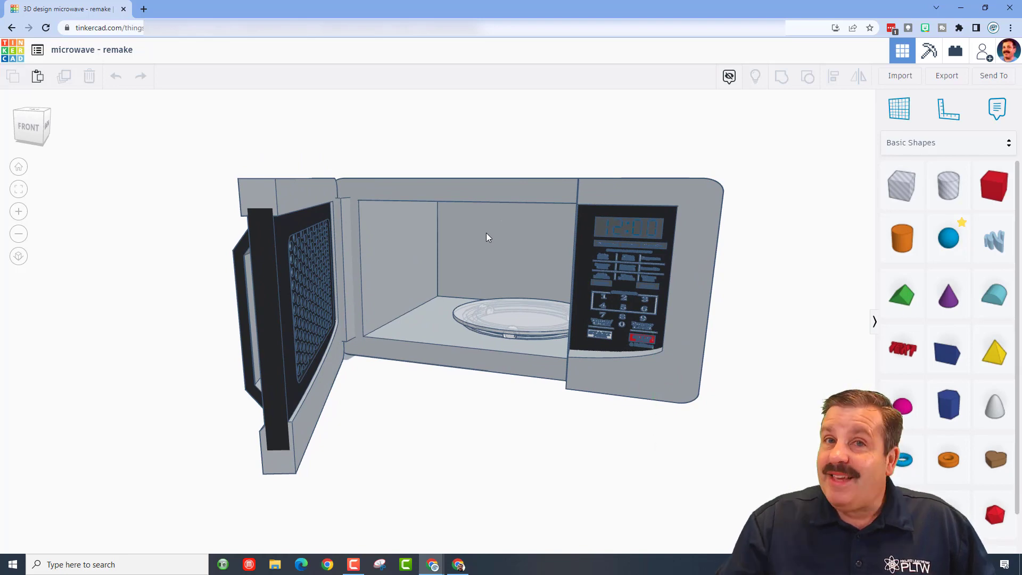
# Orbit slightly around the microwave and select its door for rotating shut.
pyautogui.moveTo(488, 238); pyautogui.dragTo(645, 316)
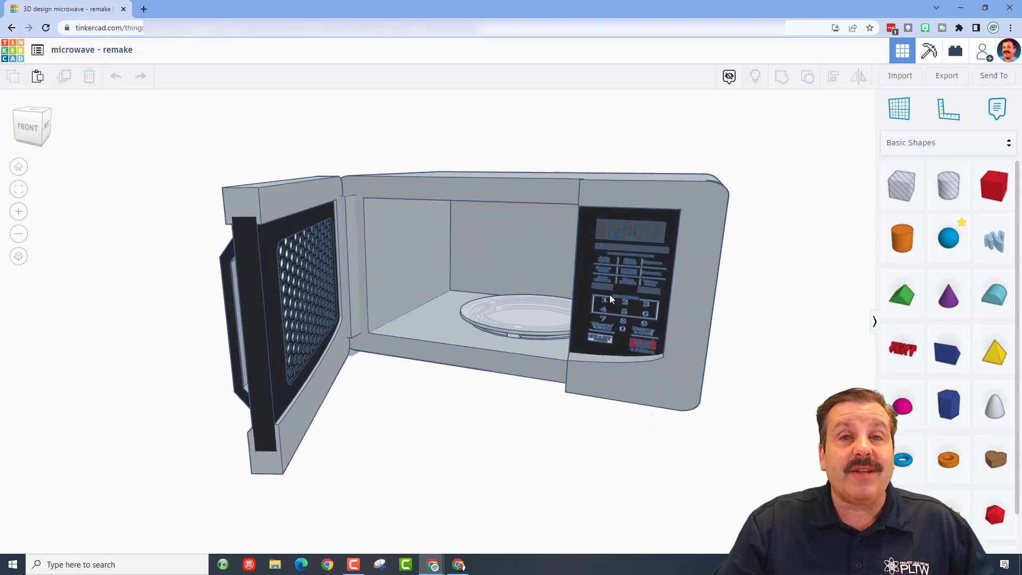
pyautogui.click(729, 76)
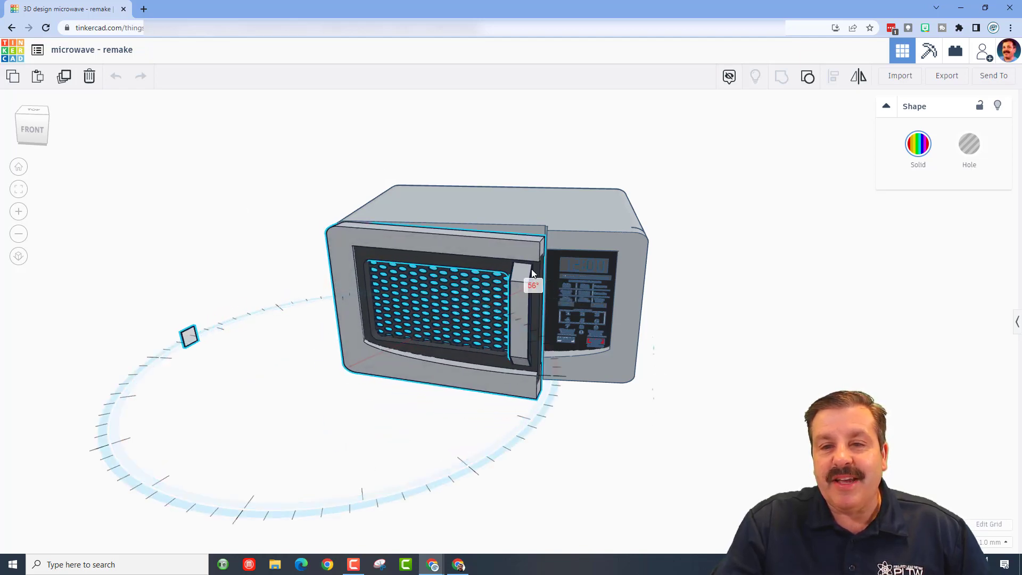
# Rotate the microwave door -22.5° around its hinge, then readjust its angle.
pyautogui.moveTo(534, 283); pyautogui.dragTo(363, 392)
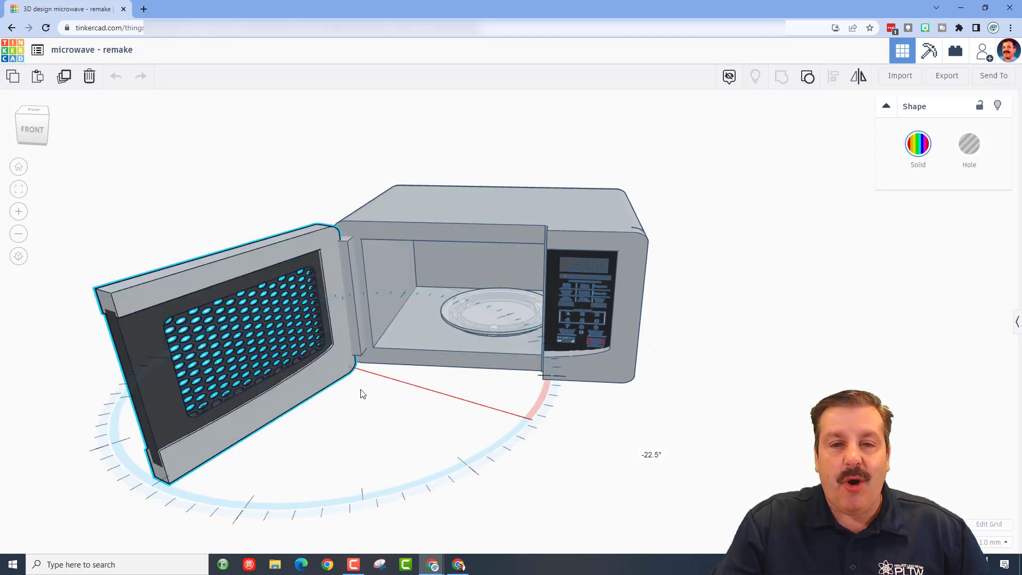
pyautogui.moveTo(364, 393); pyautogui.dragTo(550, 247)
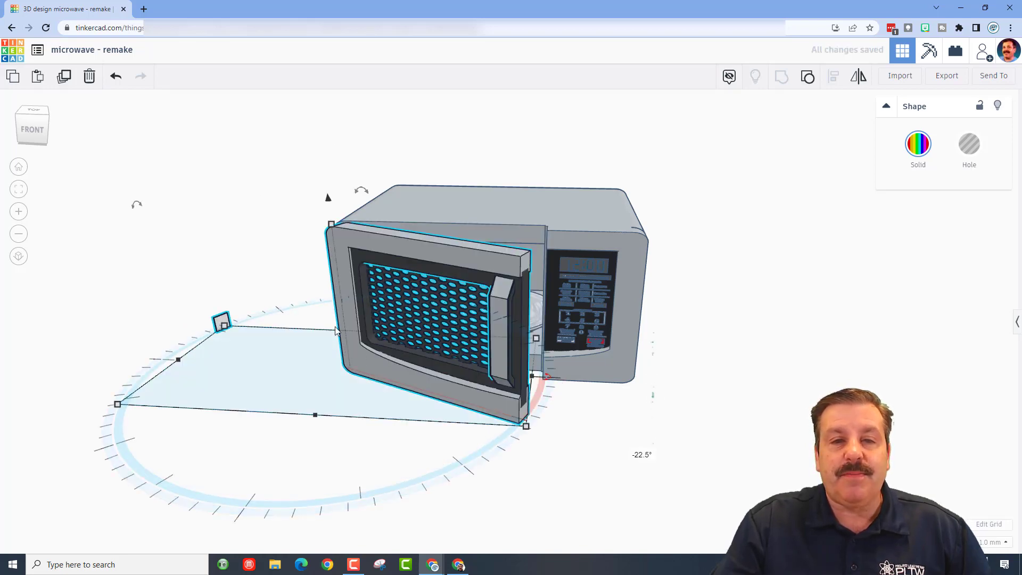
pyautogui.moveTo(388, 490)
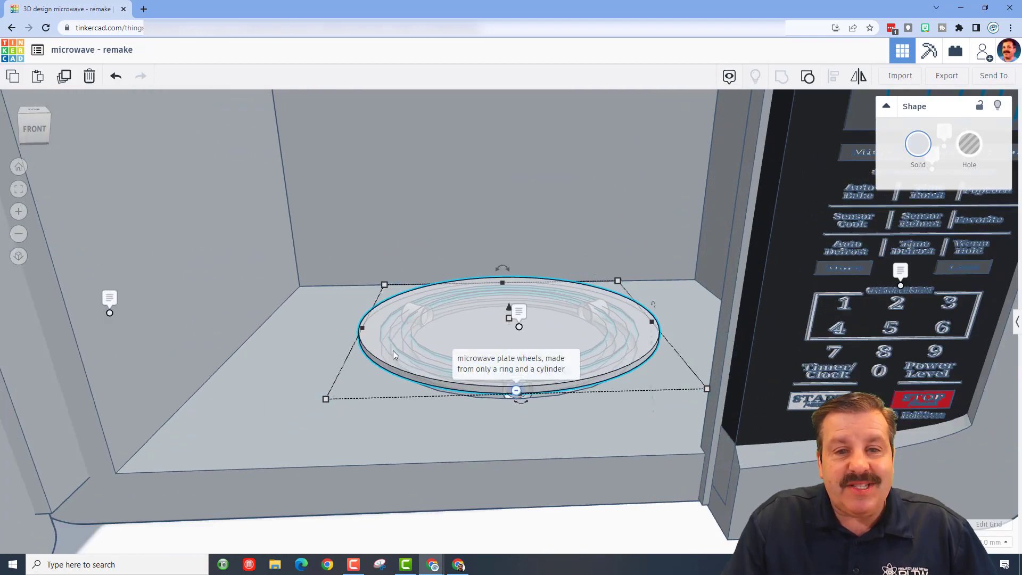
pyautogui.moveTo(426, 349)
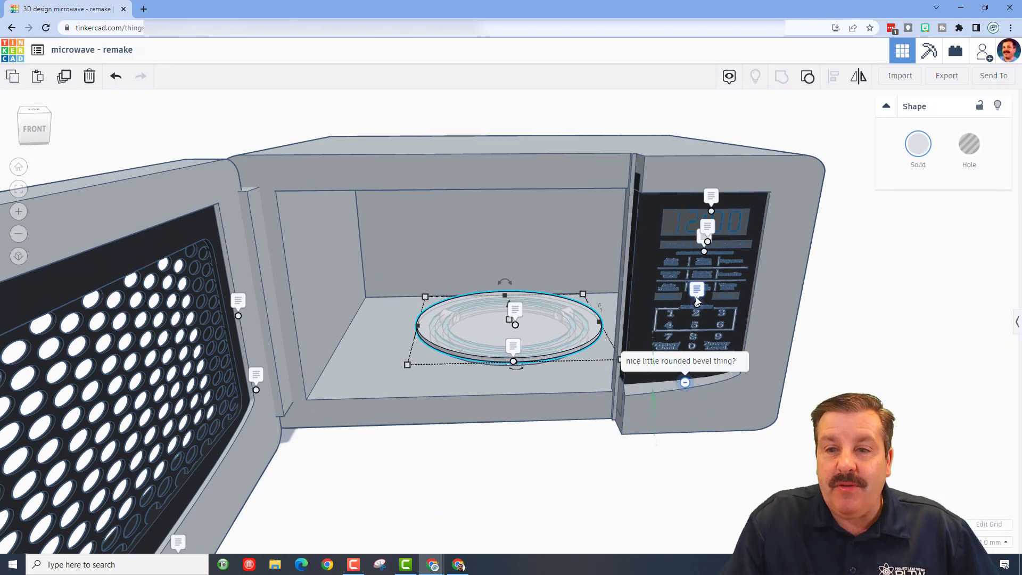
pyautogui.moveTo(707, 241)
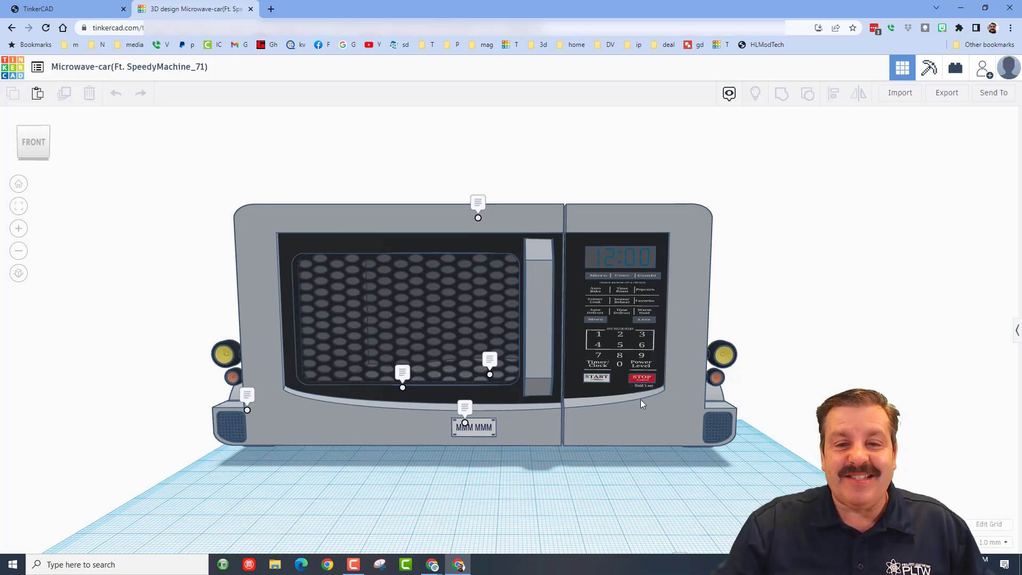
# Toggle the design notes, orbit to the car's left side, and open Edit Grid.
pyautogui.click(729, 93)
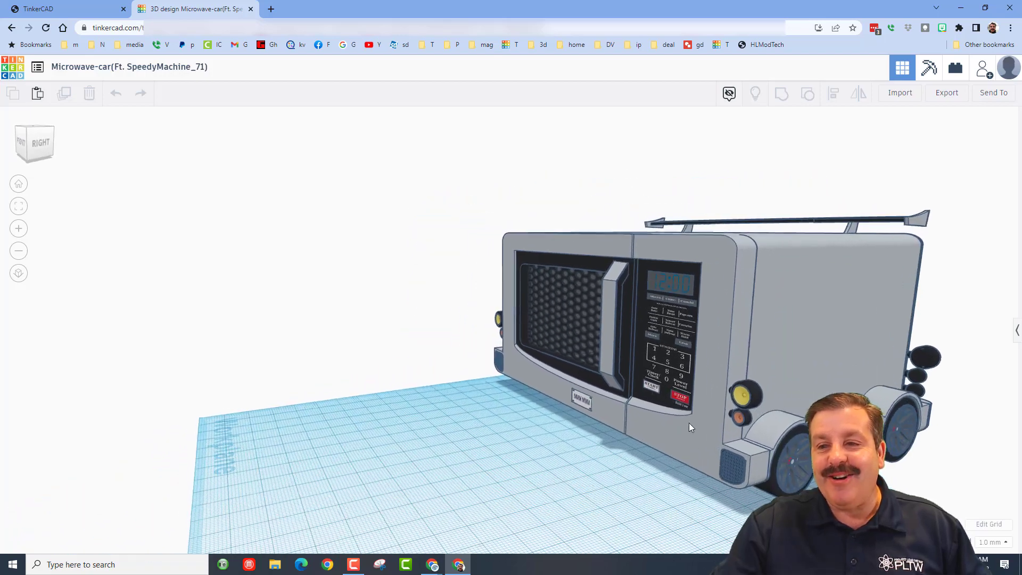
pyautogui.moveTo(685, 424); pyautogui.dragTo(456, 392)
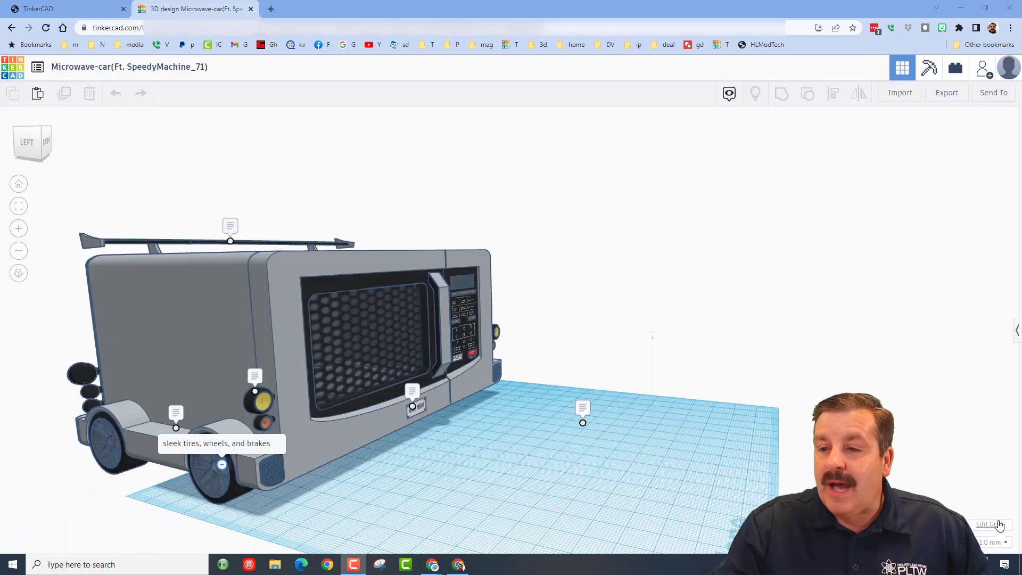
pyautogui.click(990, 524)
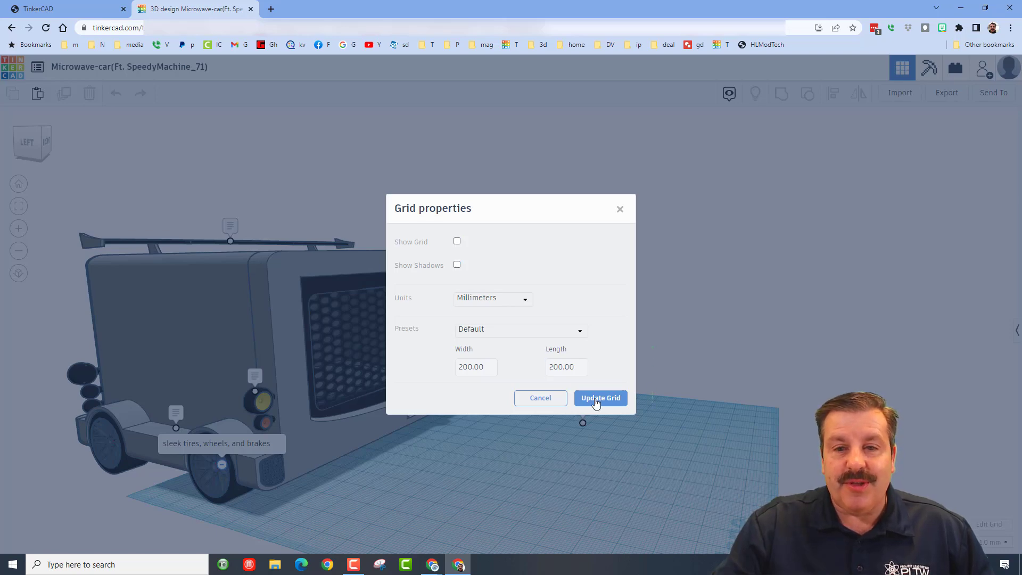
# Apply Update Grid with Show Grid and Show Shadows unchecked.
pyautogui.click(600, 397)
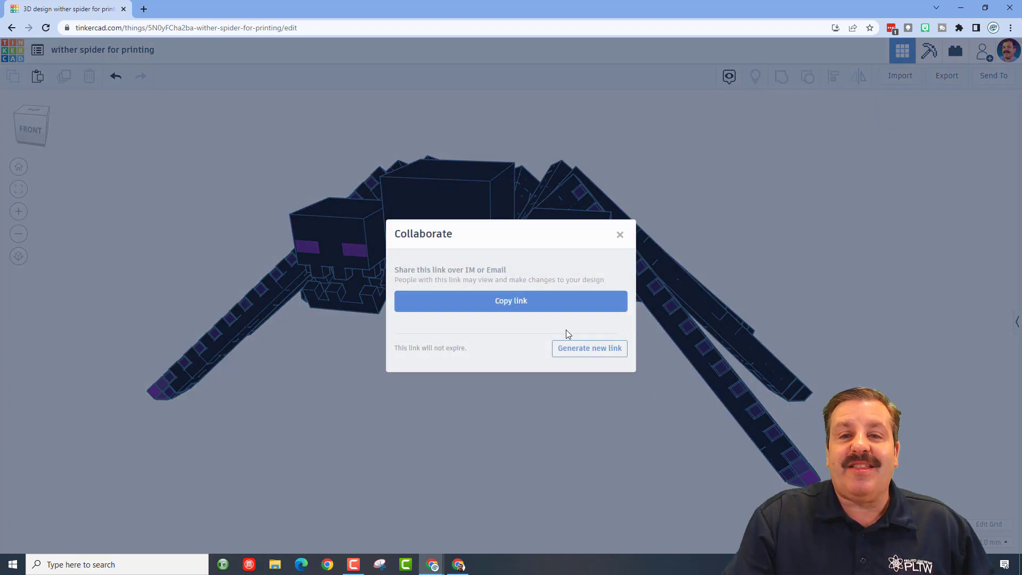
# Copy the wither spider design's link from the Collaborate dialog.
pyautogui.click(510, 300)
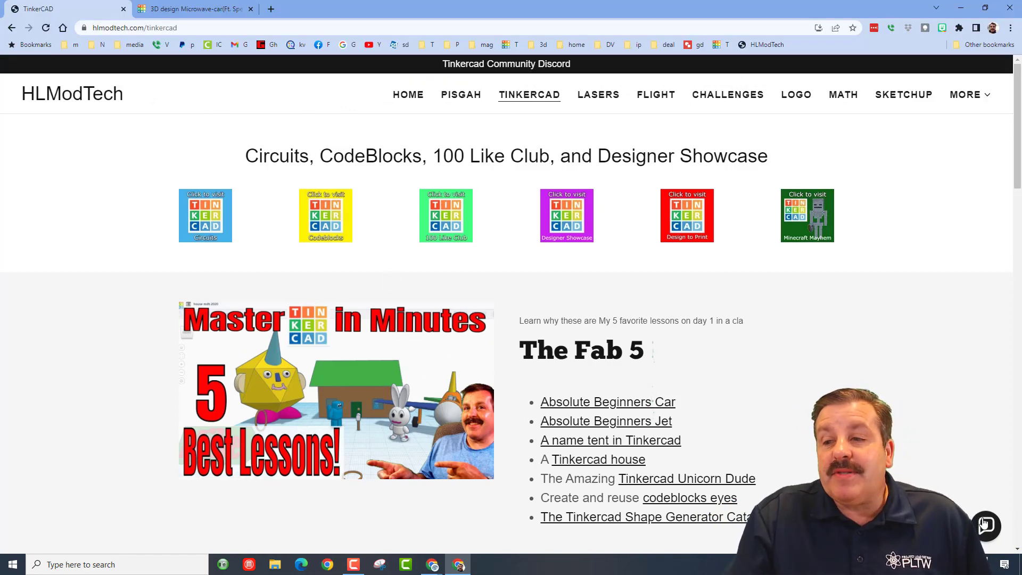
# Open the purple Designer Showcase tile to reach HLModTech's Designer Directory.
pyautogui.click(985, 525)
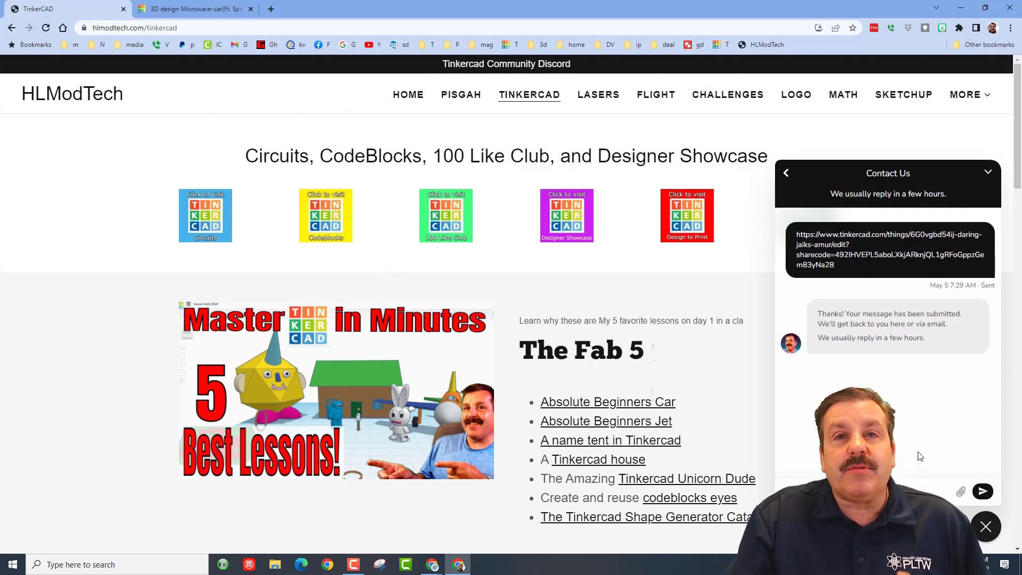
pyautogui.click(985, 526)
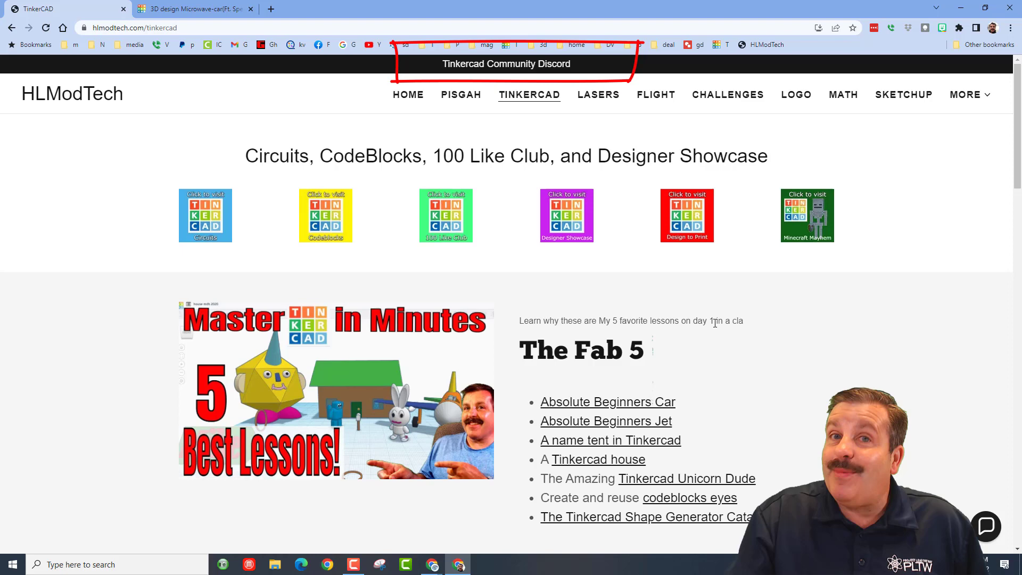
pyautogui.click(566, 215)
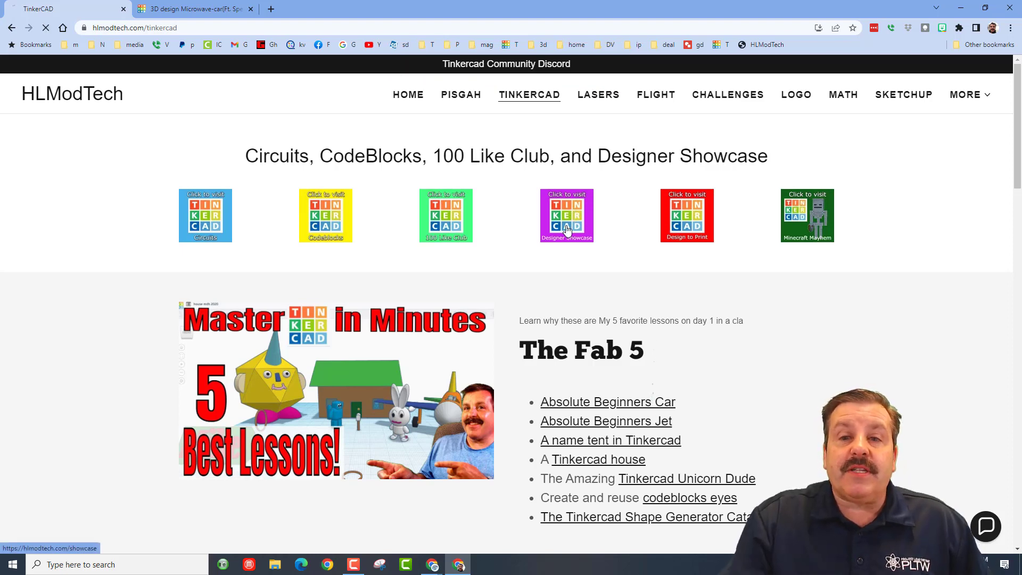
pyautogui.click(566, 215)
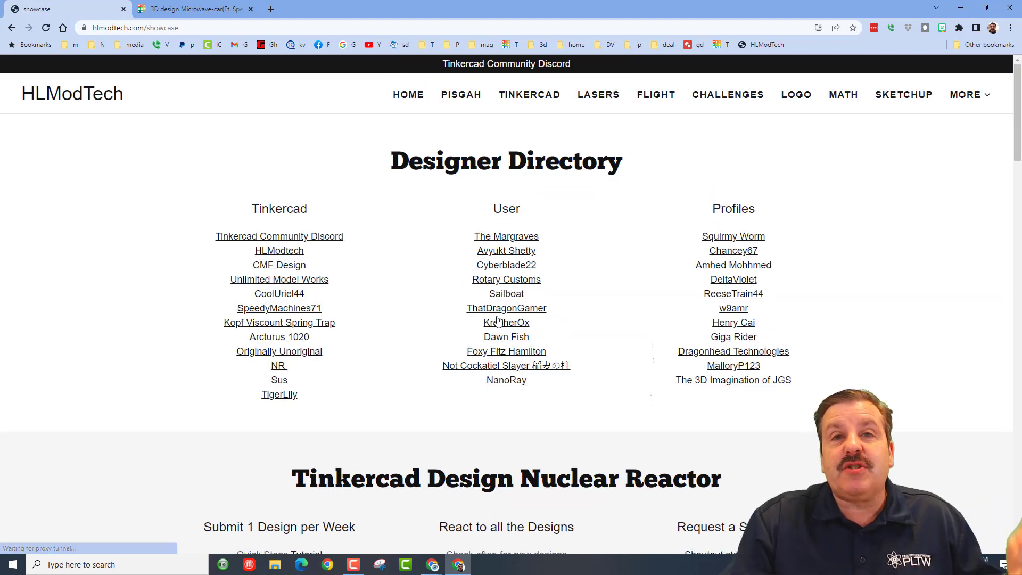
# Scroll down to the Nuclear Reactor section and open the Shoutout steps Tutorial.
pyautogui.scroll(-3)
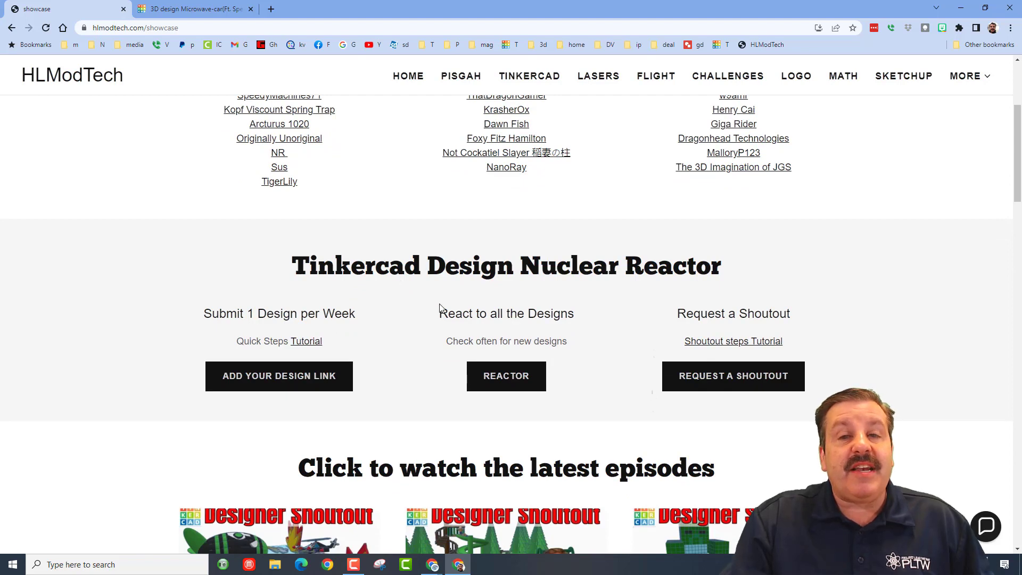
pyautogui.moveTo(348, 357)
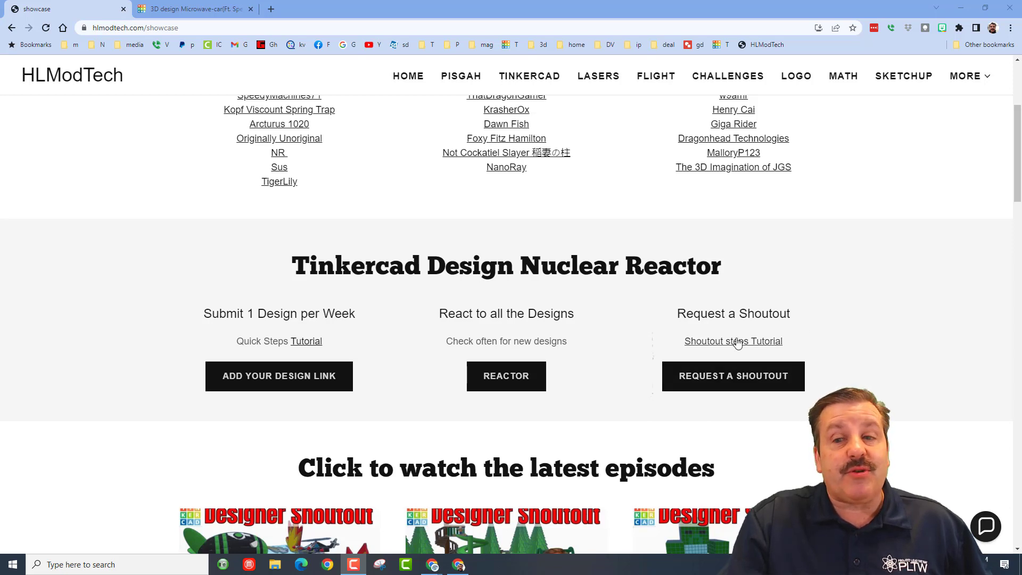
pyautogui.click(192, 9)
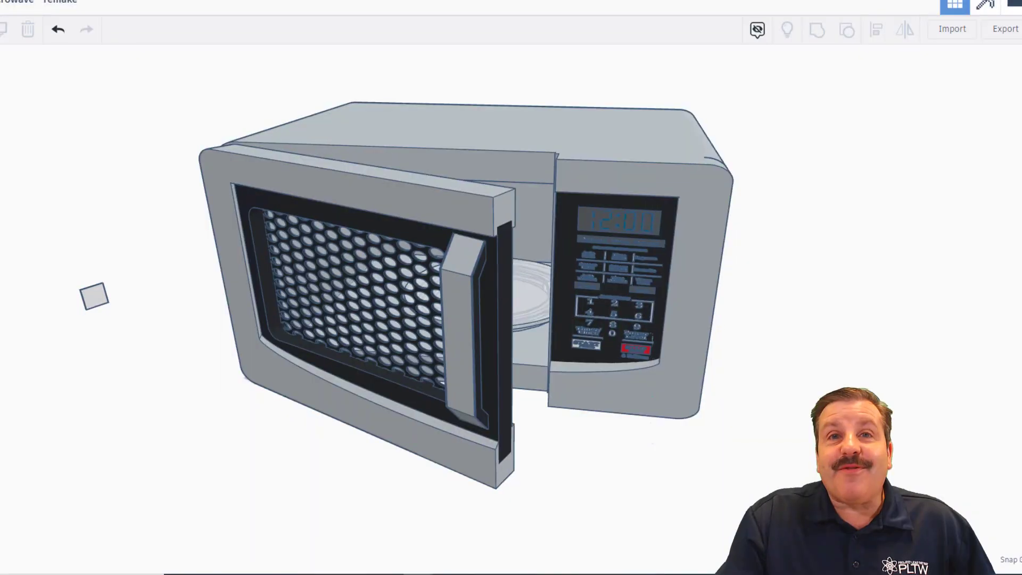